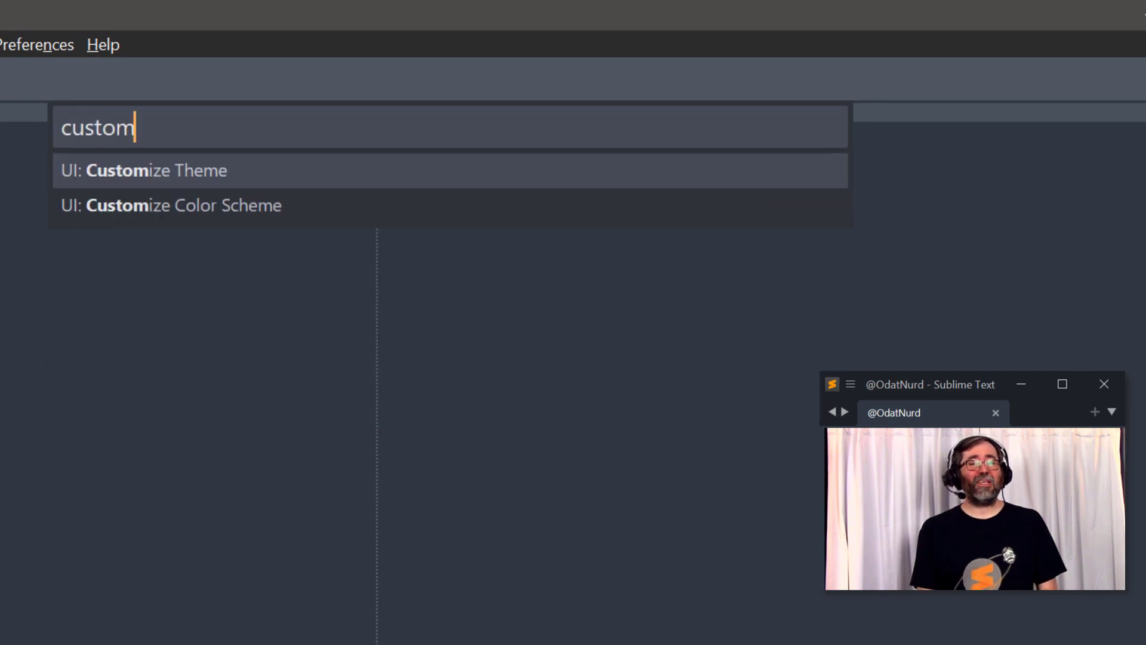
Open the user override file for the Default Dark theme via UI: Customize Theme
click(144, 170)
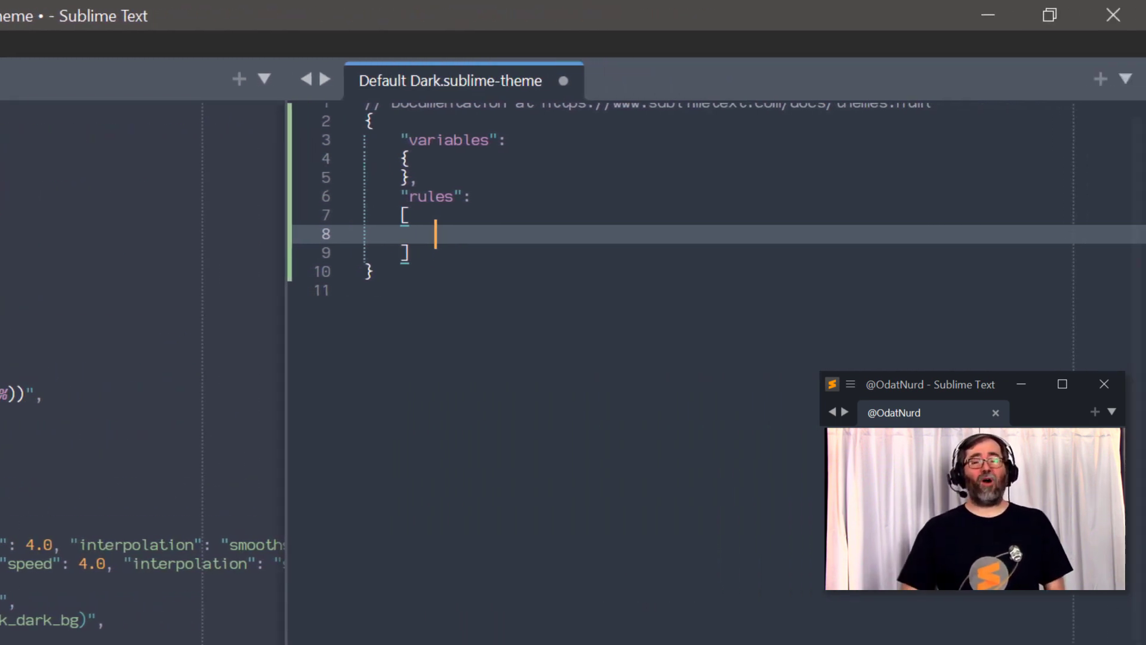
Add a rules entry with class title_bar and settings ["themed_title_bar"]
text({})
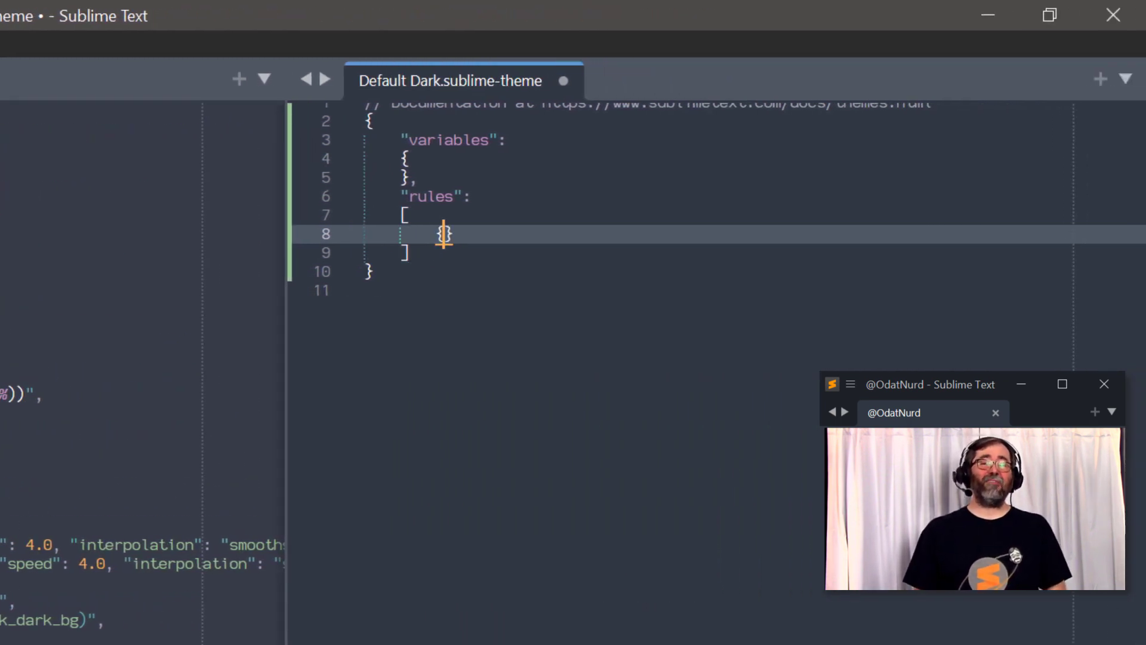
text("class": "title_bar",)
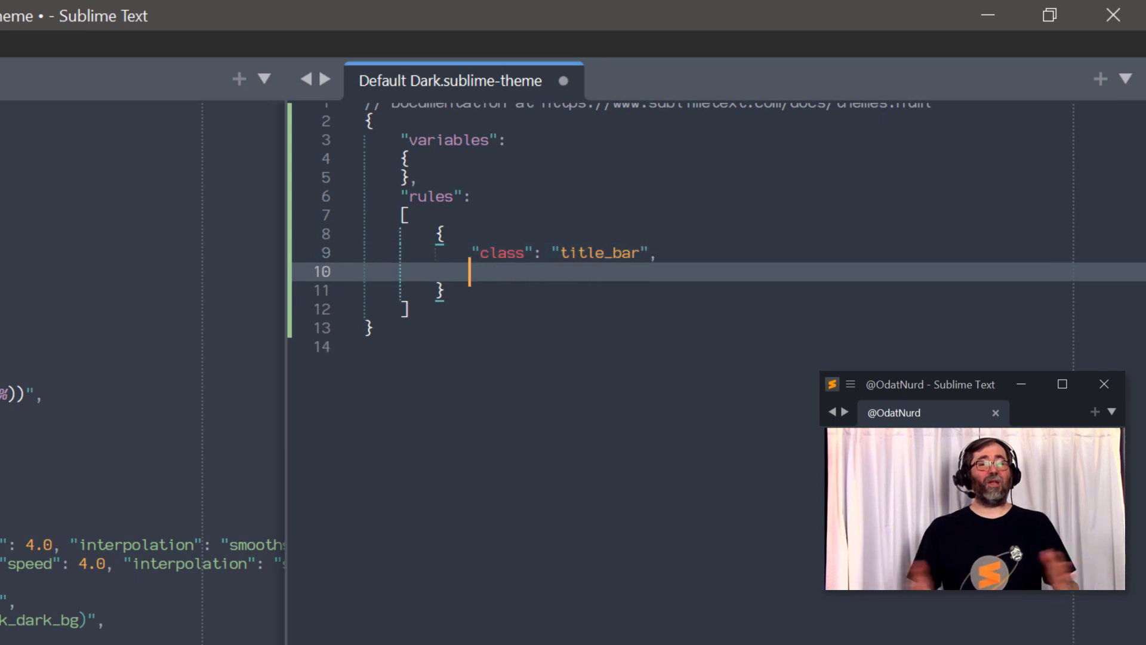
text("settings": ["themed"])
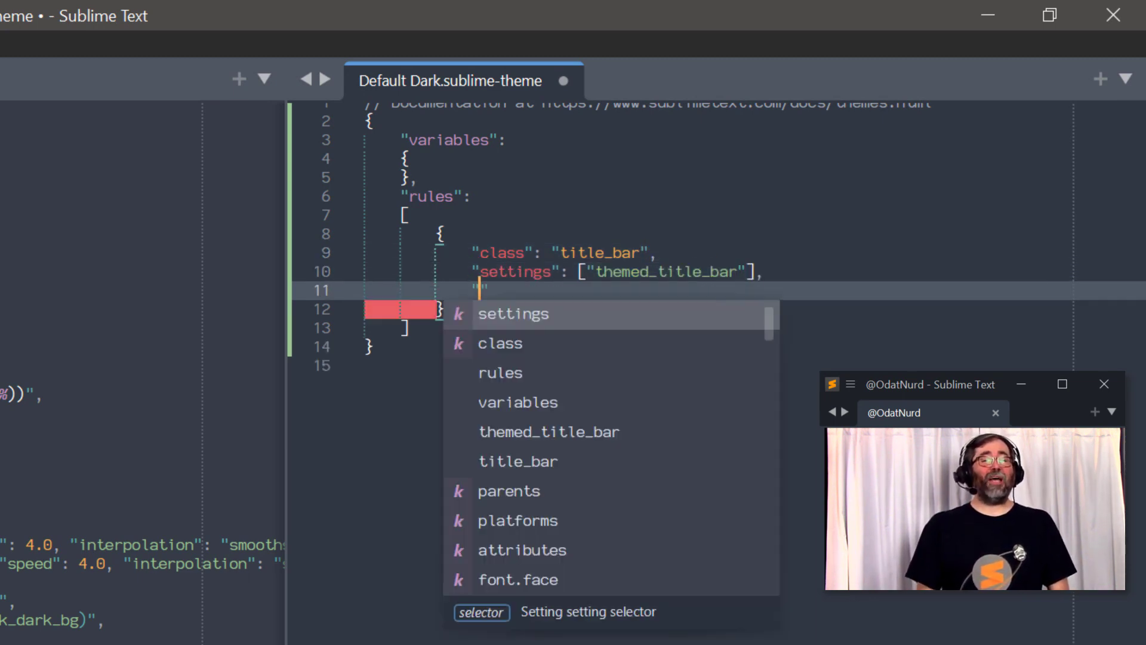
Try fg white and bg color(var(--background) blend(white 85%)) on the title_bar rule
text("fg": "color(white)",)
text("bg":)
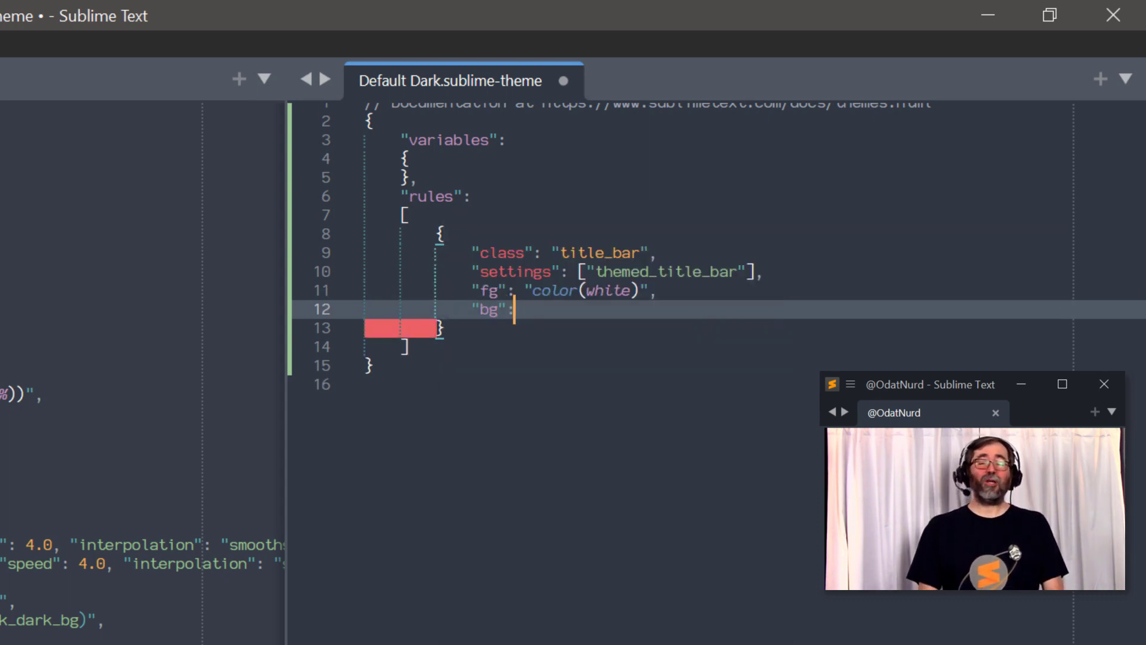
text("color(var(--backgro")
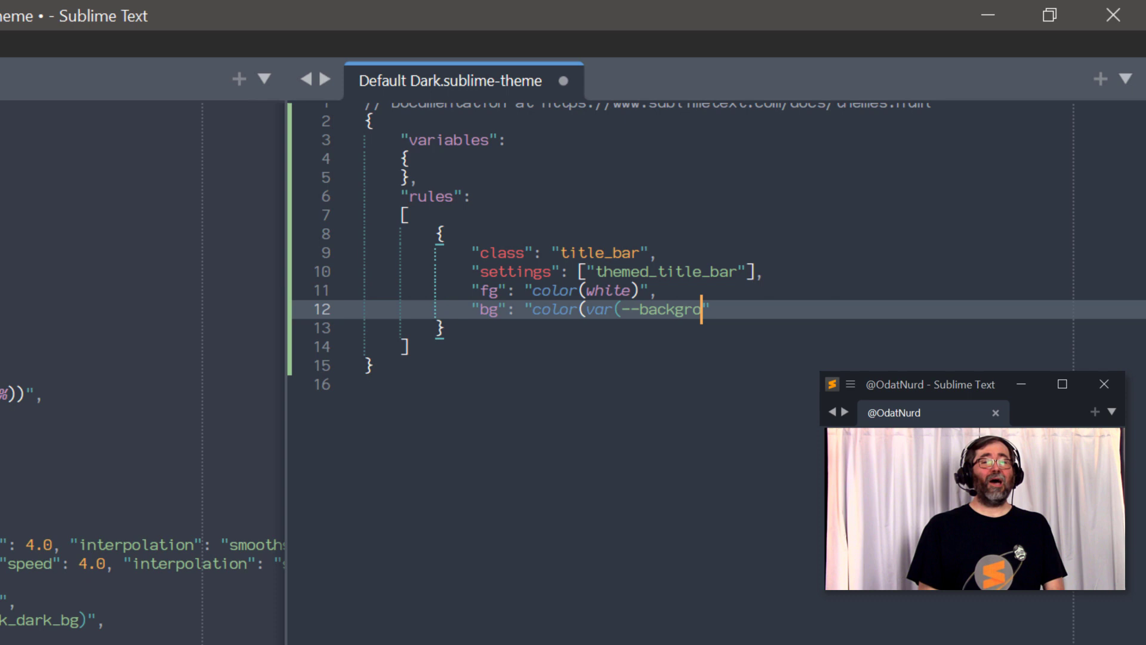
text(und) blend(white 85%)
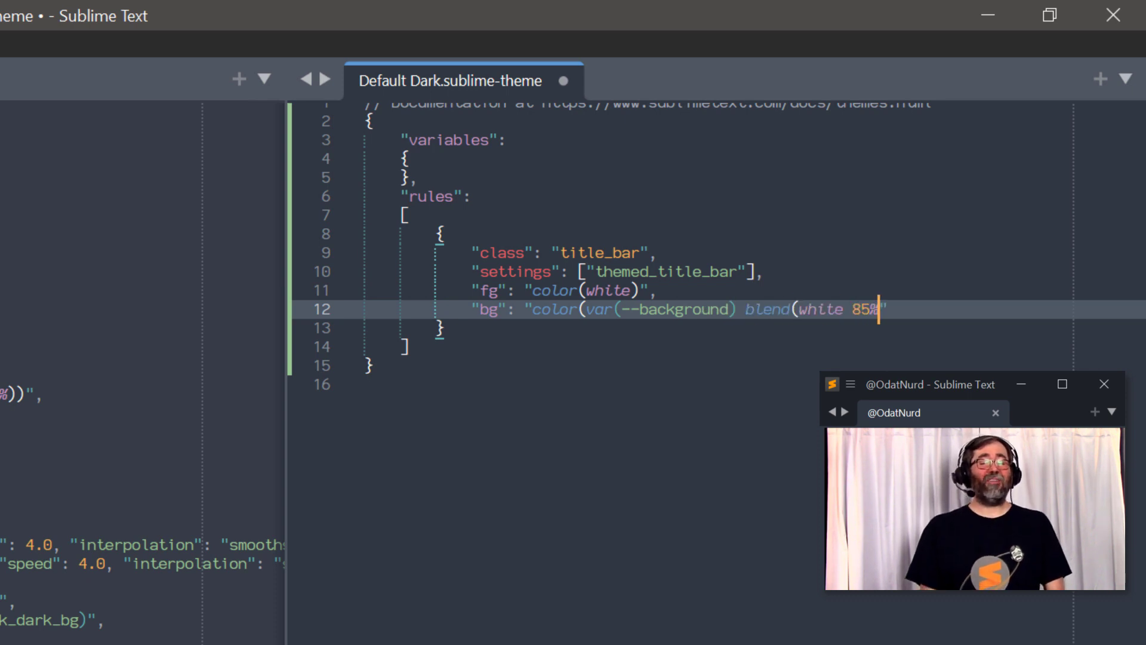
text())
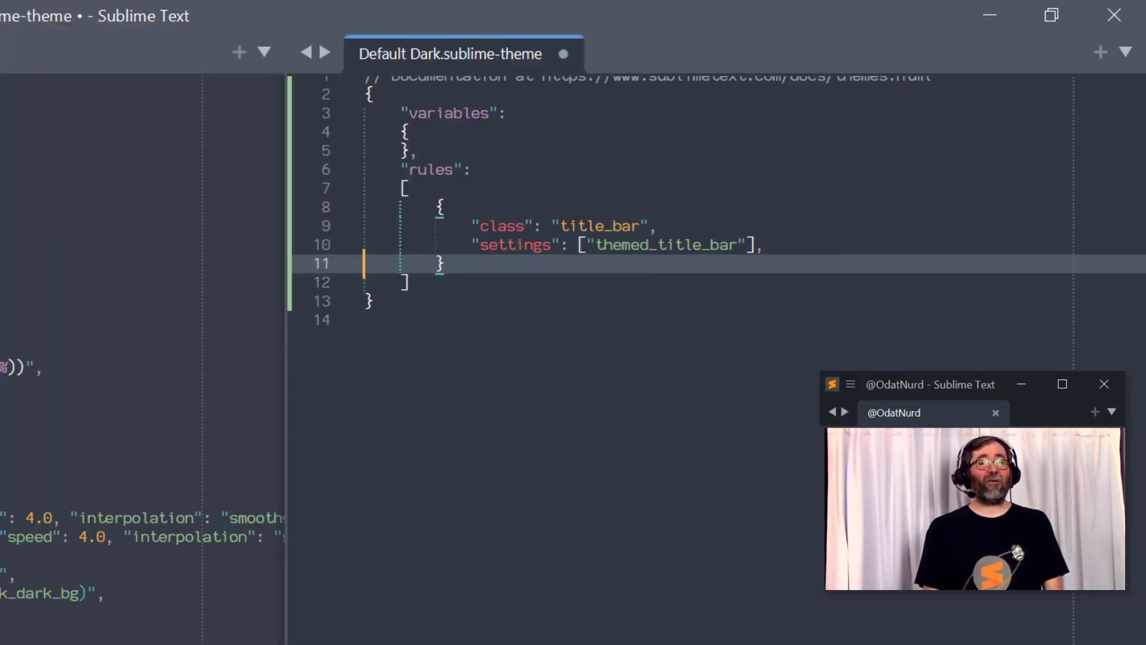
Set the title_bar rule's style to system after trying light and dark
text("style": "")
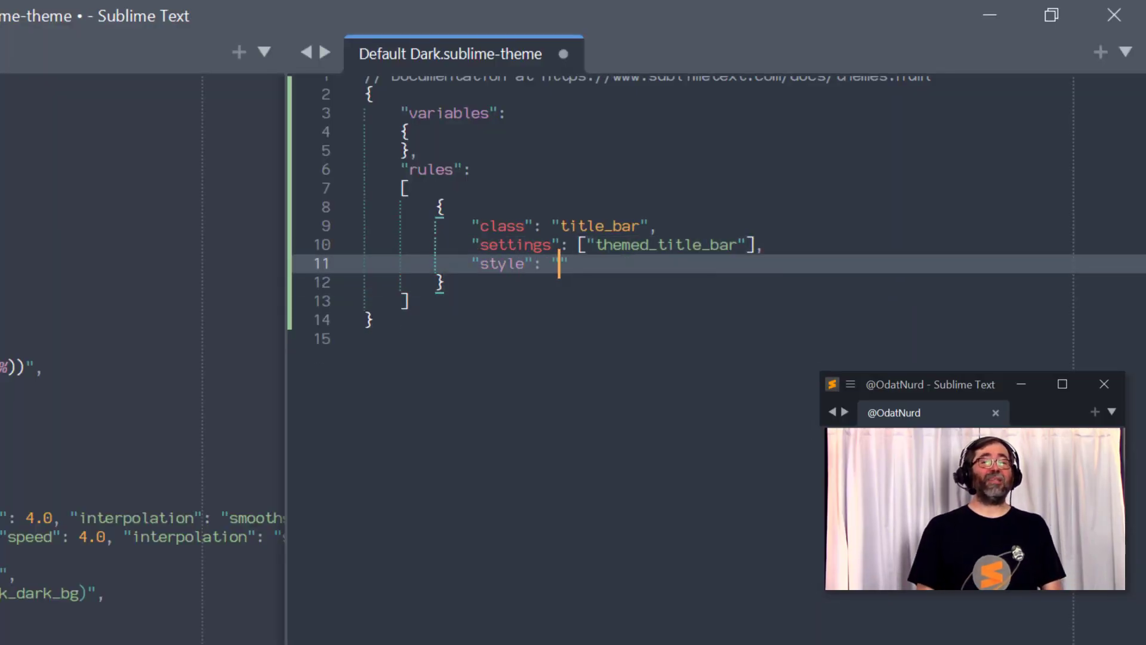
text(light)
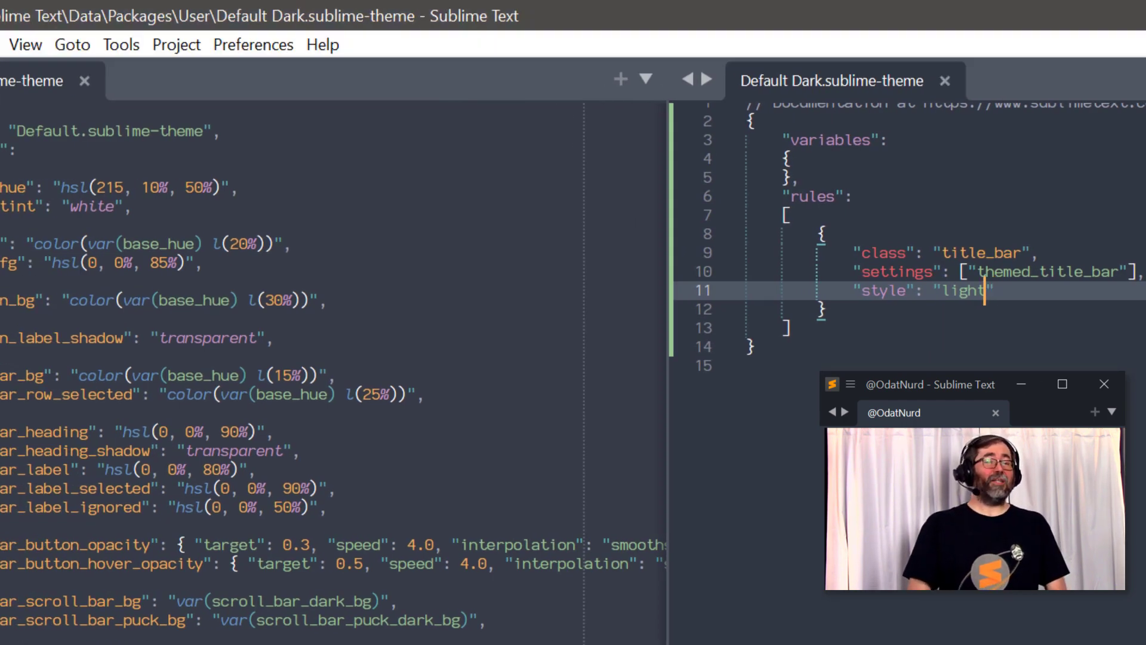
text(dark)
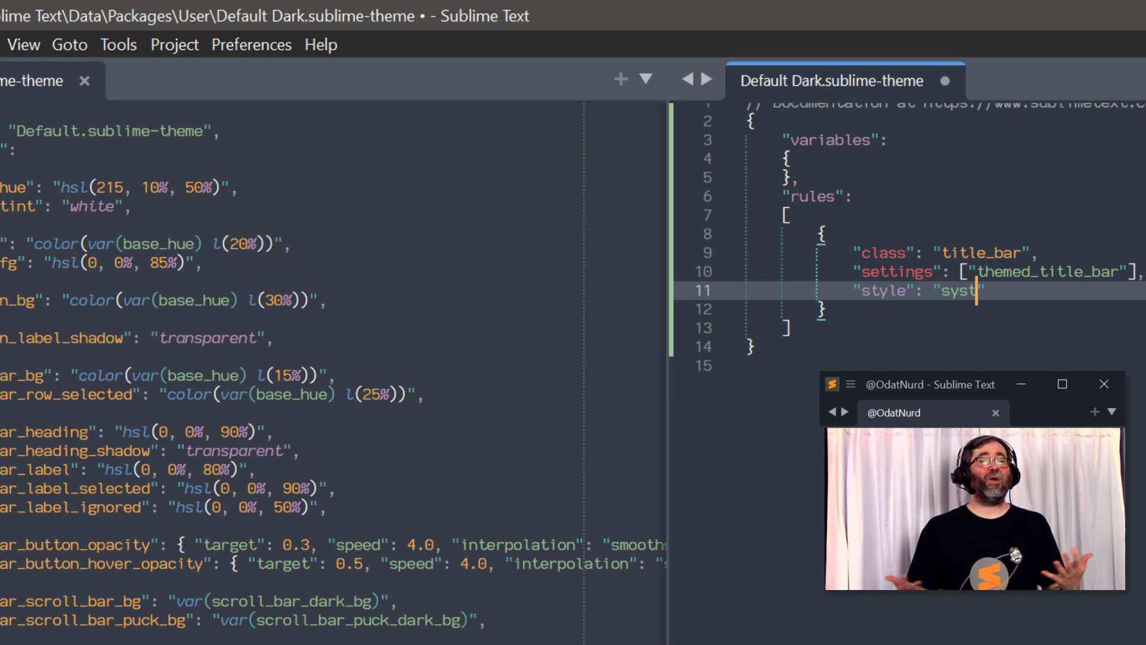
text(em)
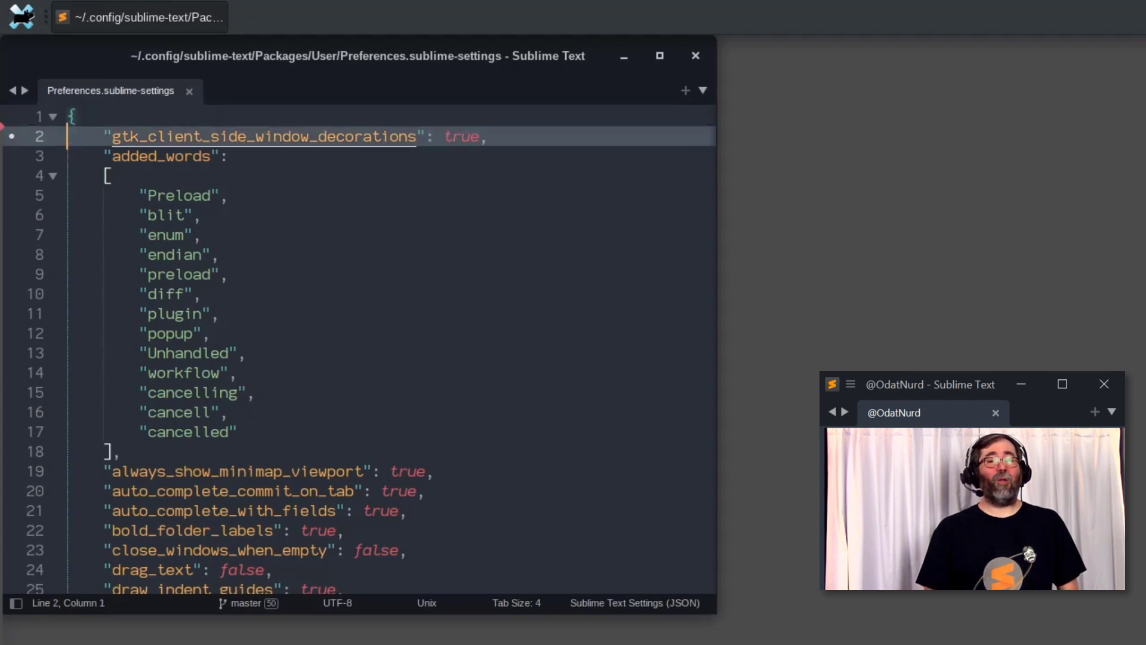
Set gtk_client_side_window_decorations to false in Preferences.sublime-settings
text(fa)
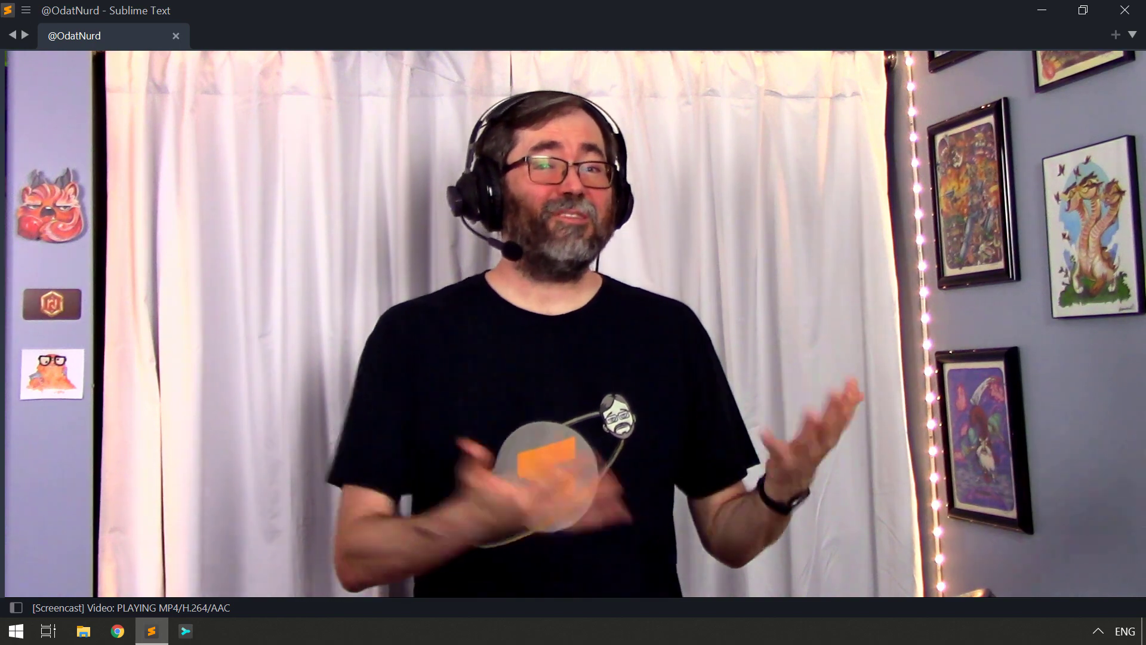
click(1083, 9)
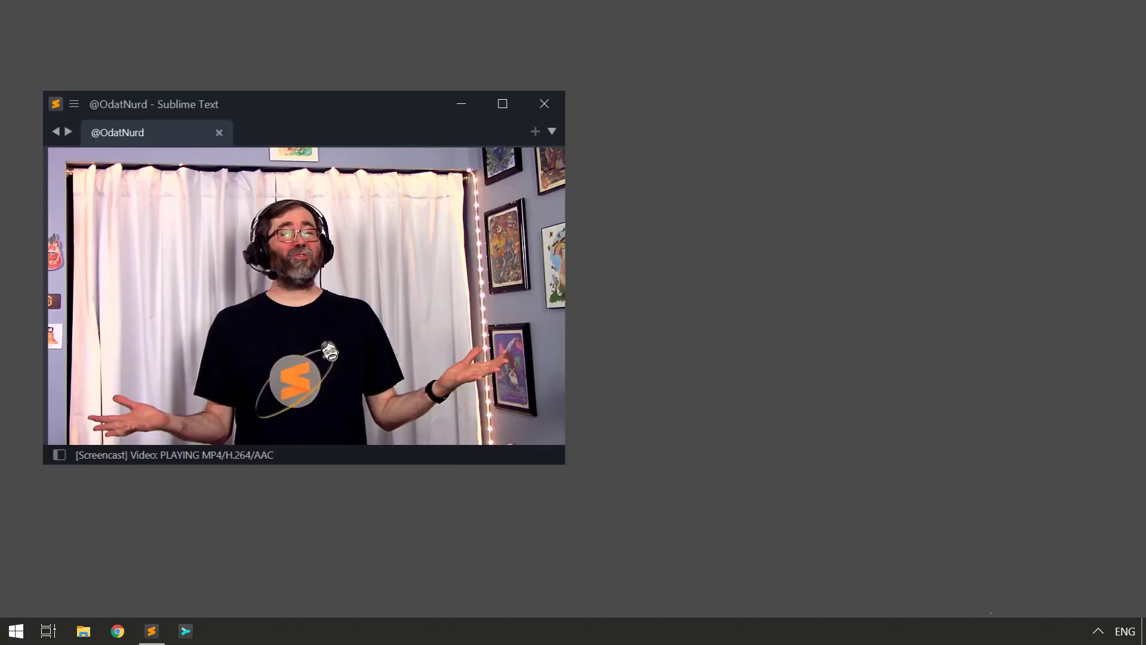